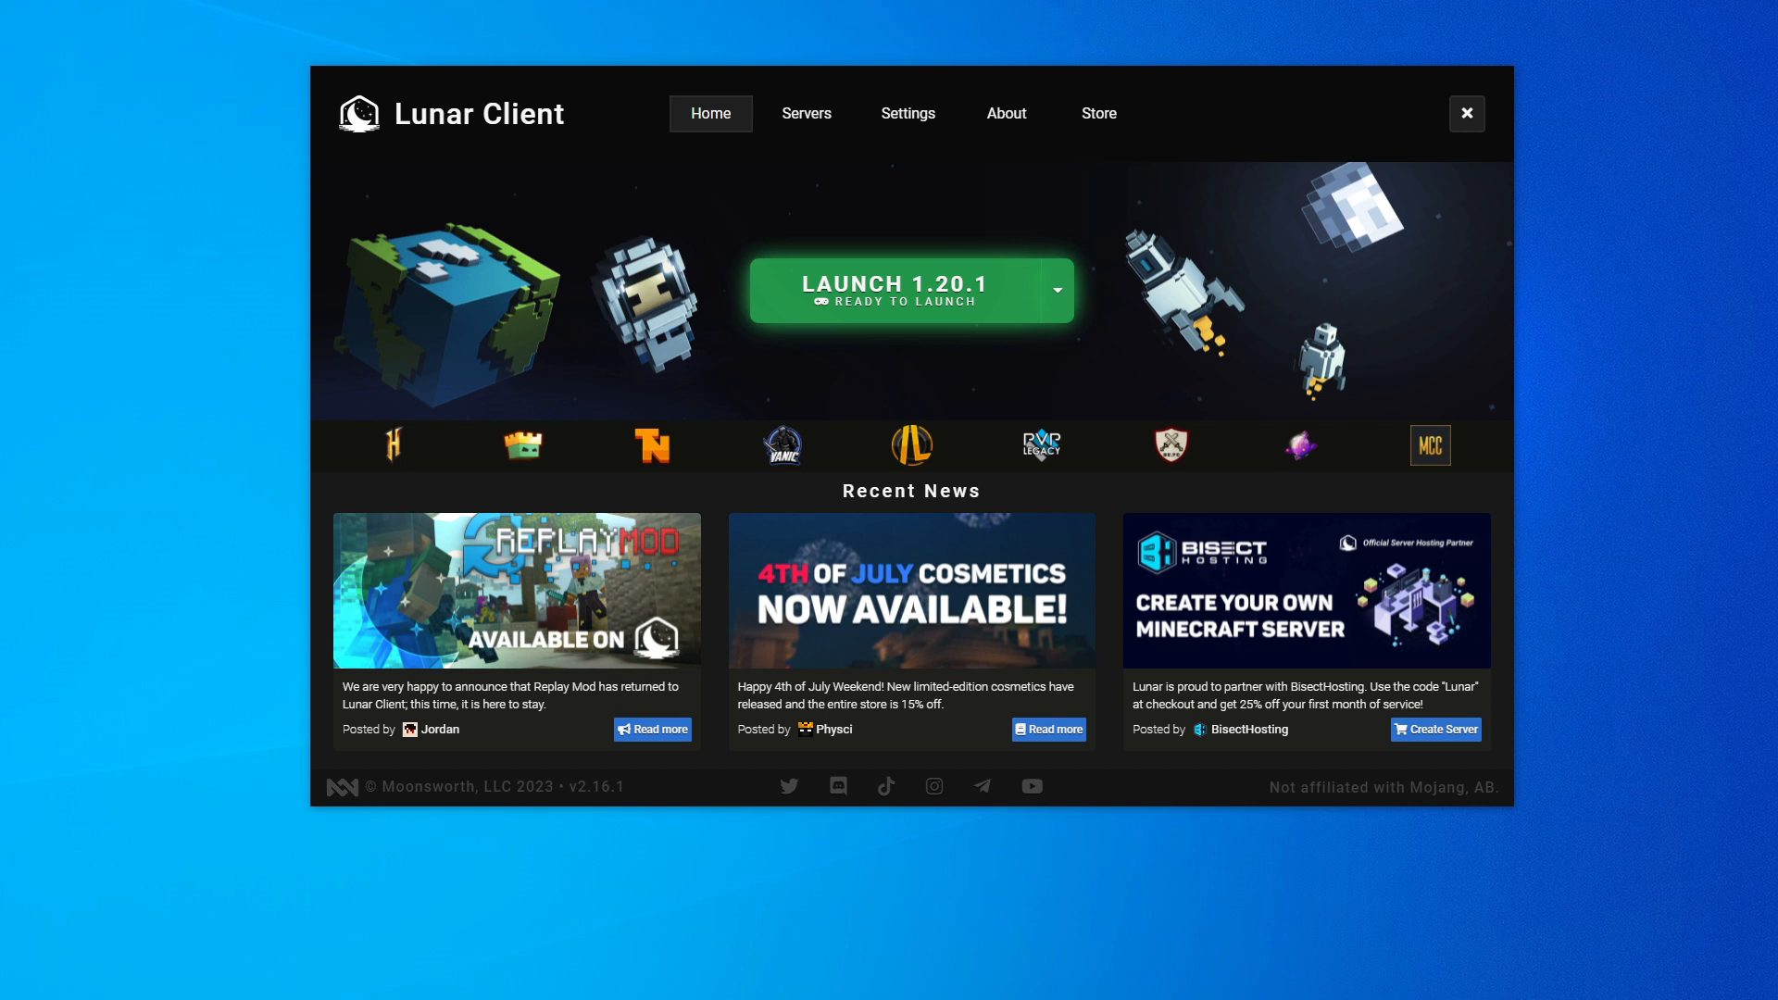
mouse_move(1568, 618)
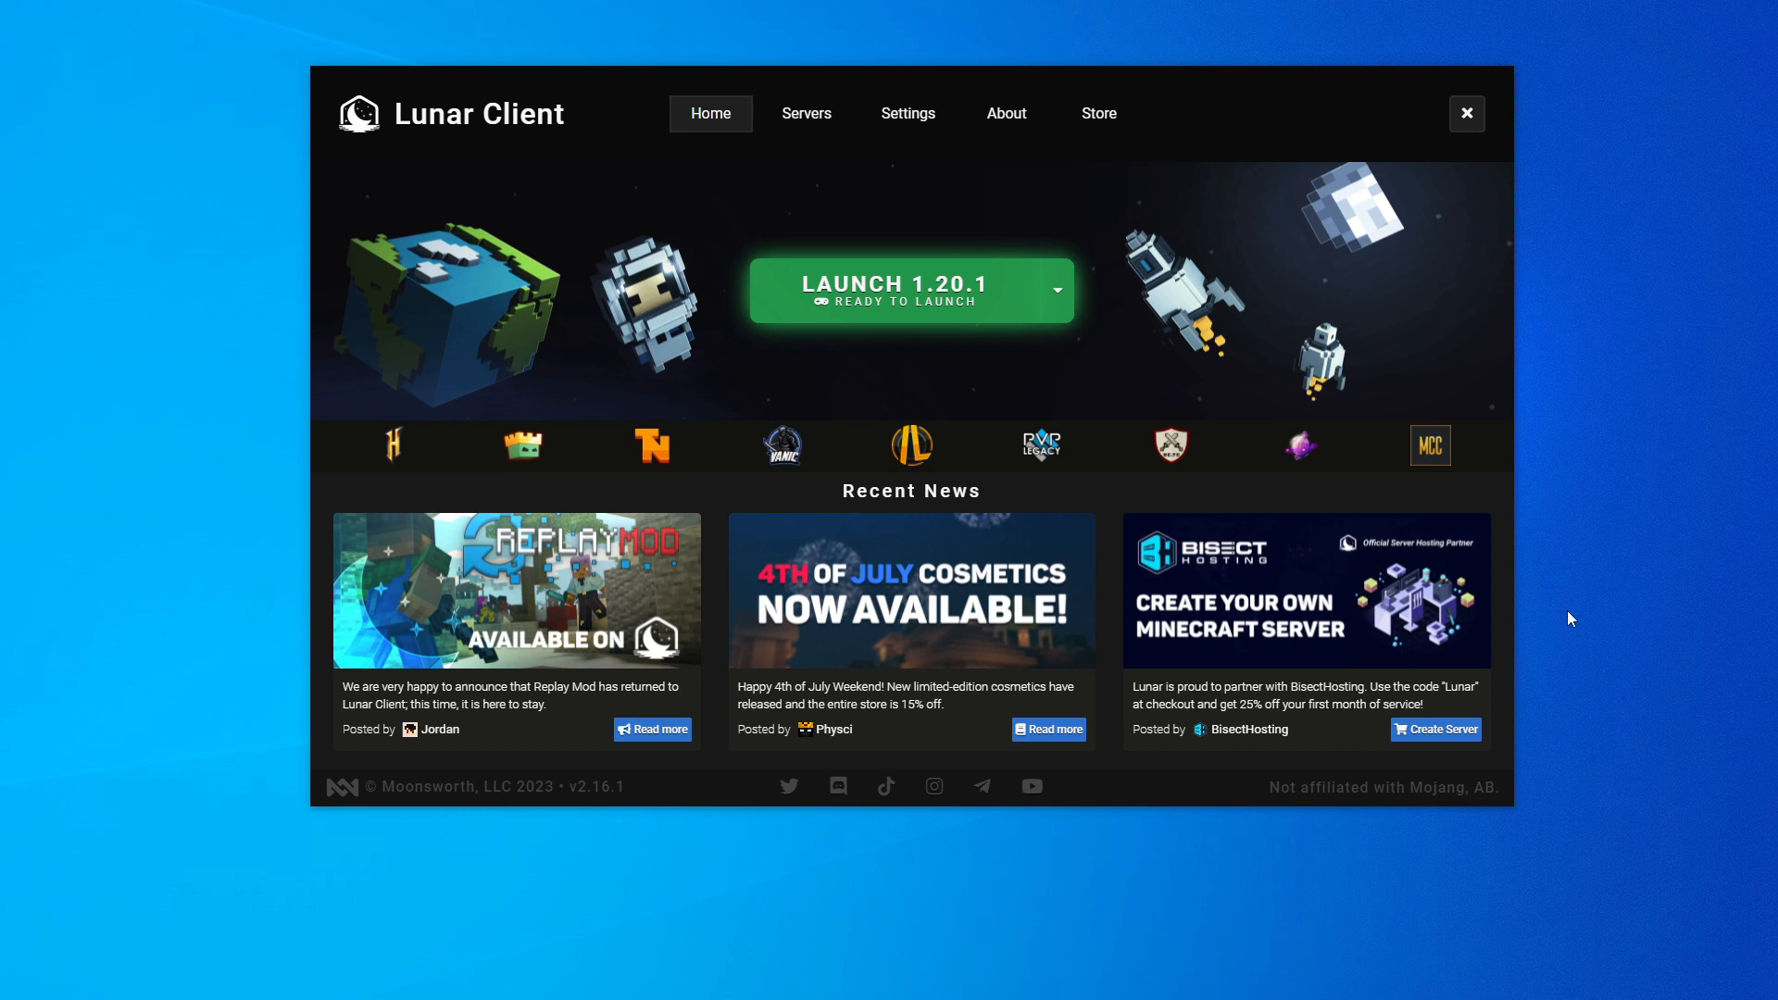
mouse_move(1007, 7)
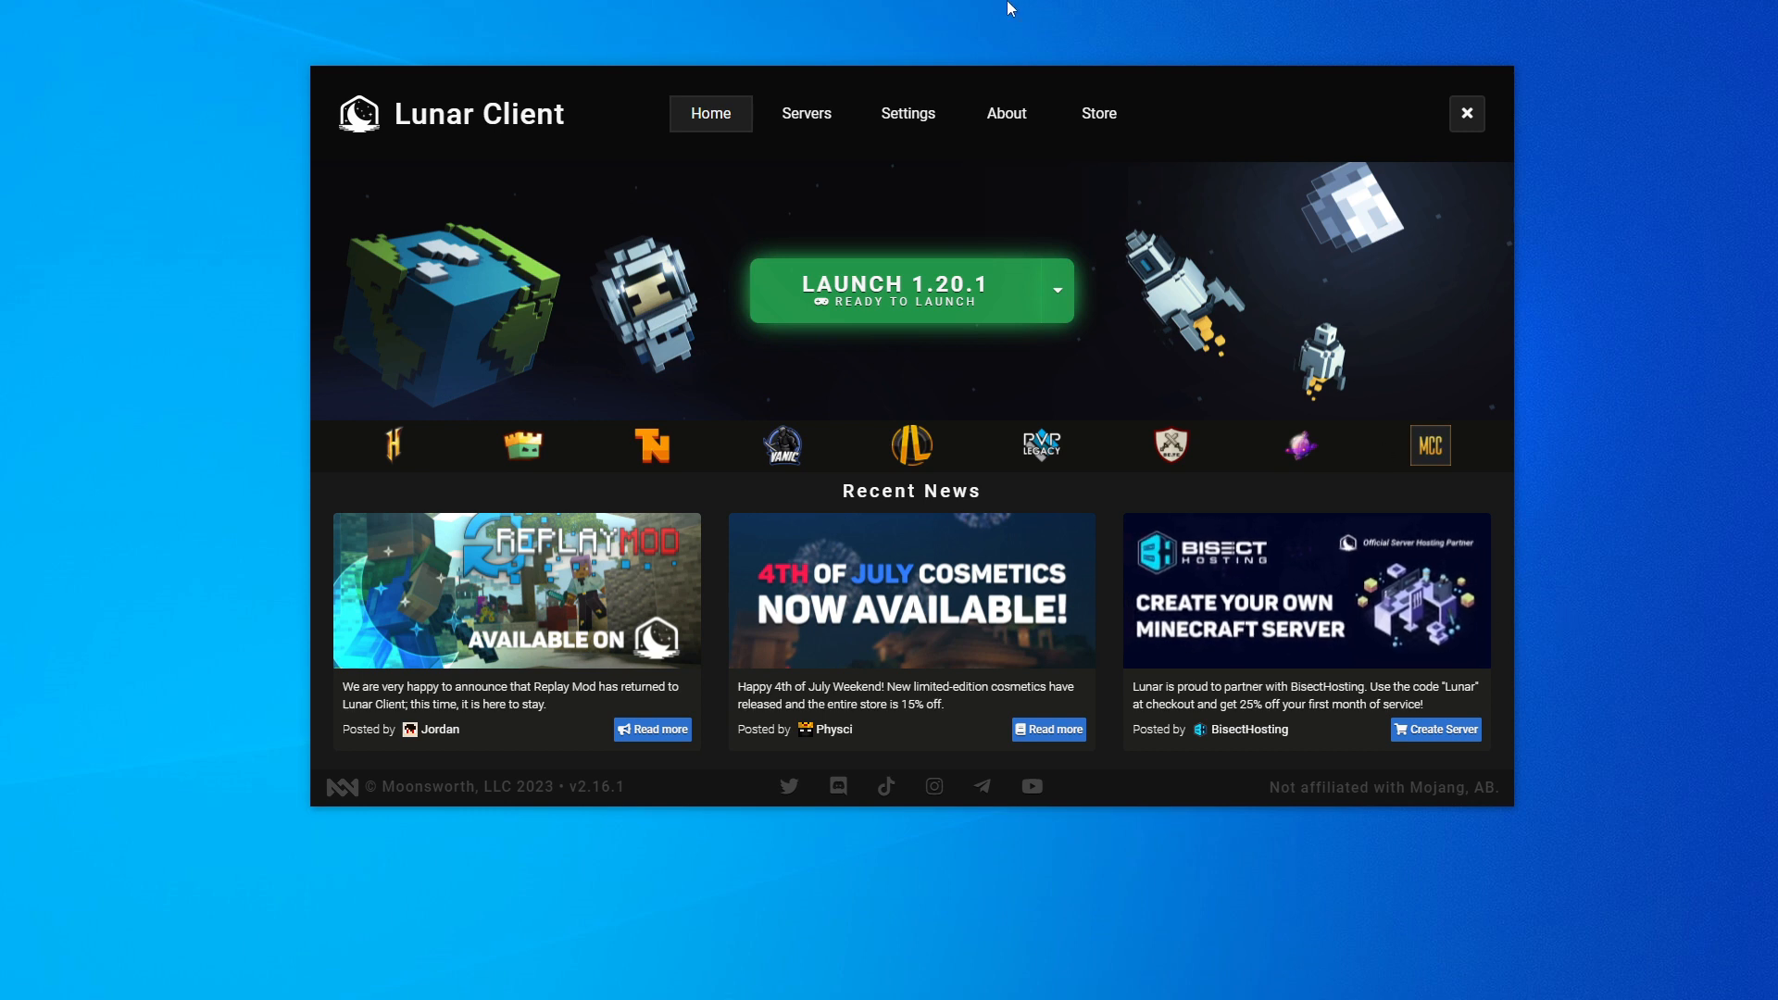
mouse_move(1557, 836)
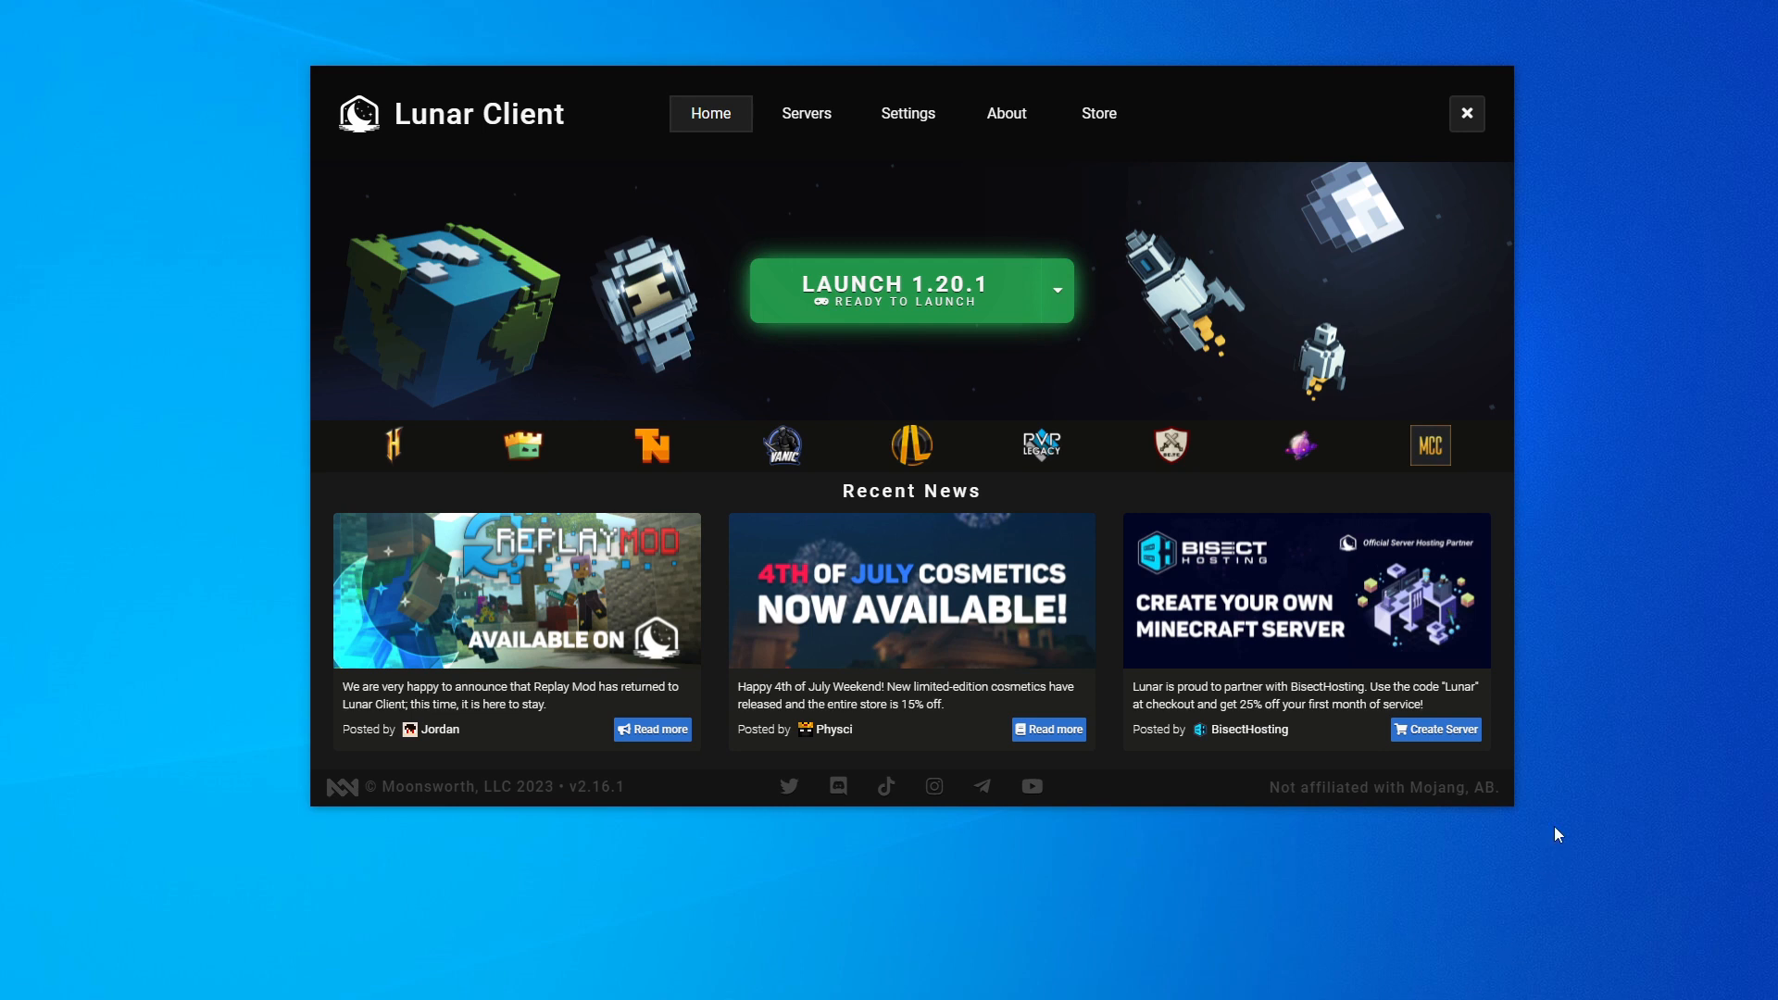
mouse_move(1281, 306)
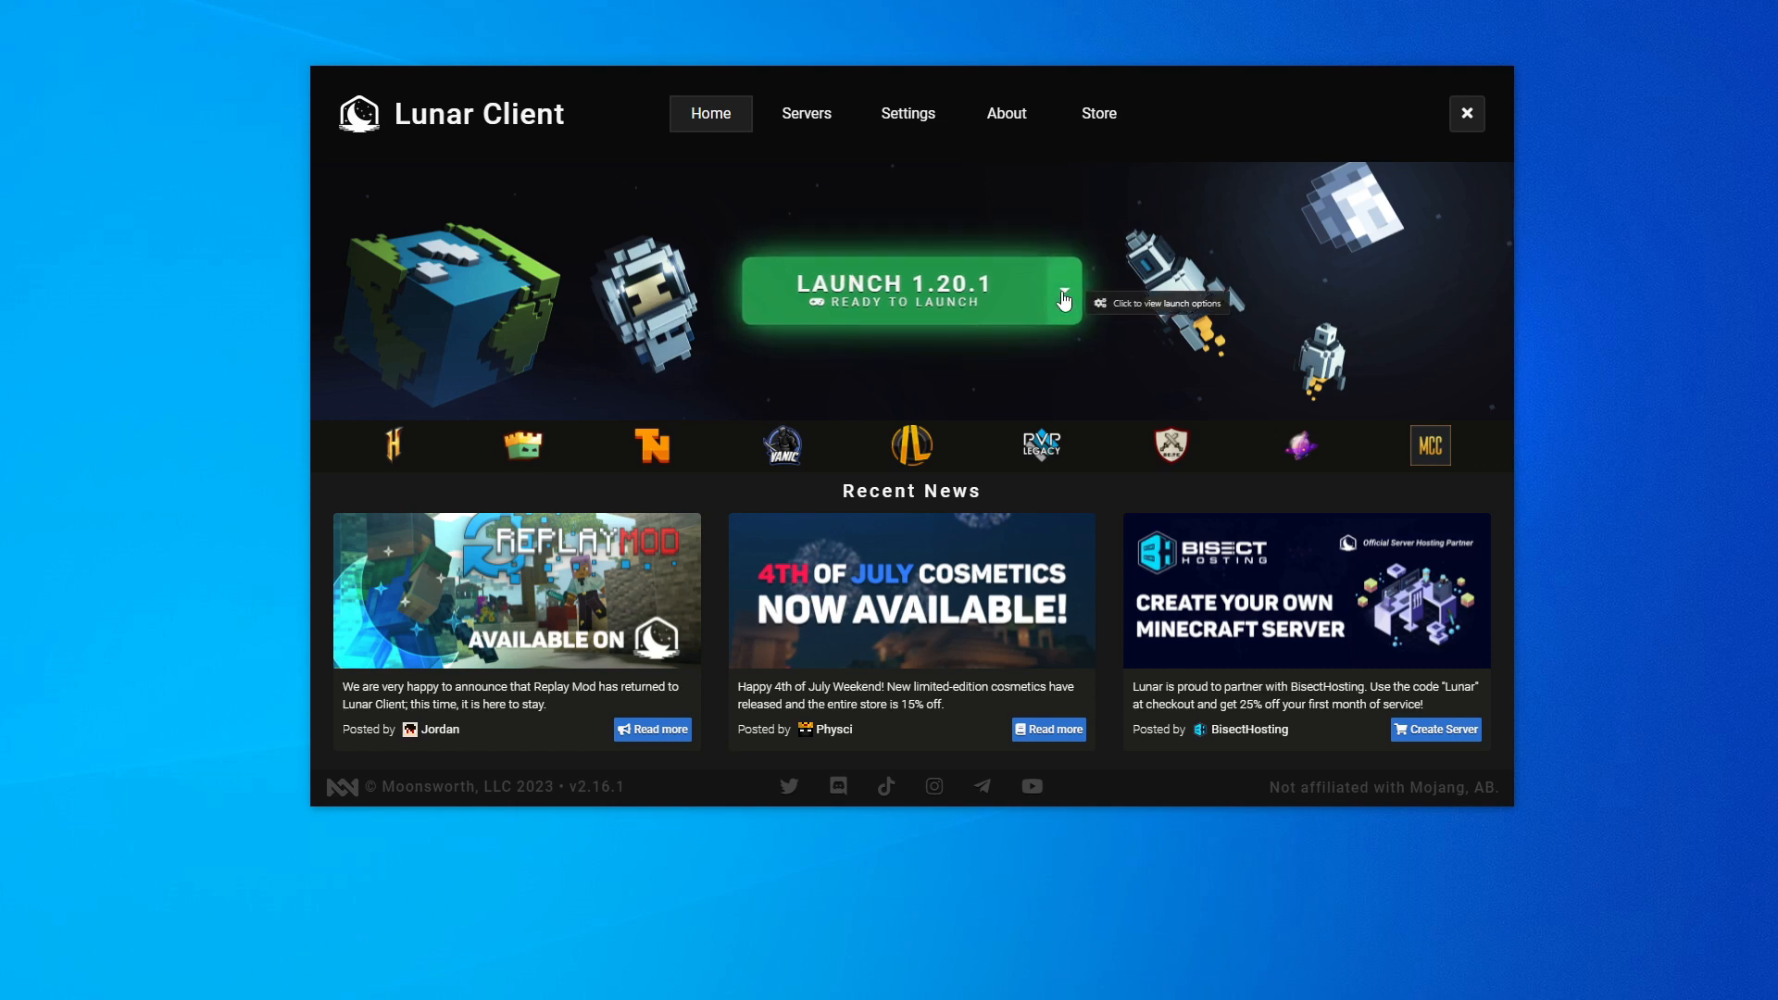
Step: Choose the Version 1.19 family from the launch options in place of 1.20
left_click(1063, 292)
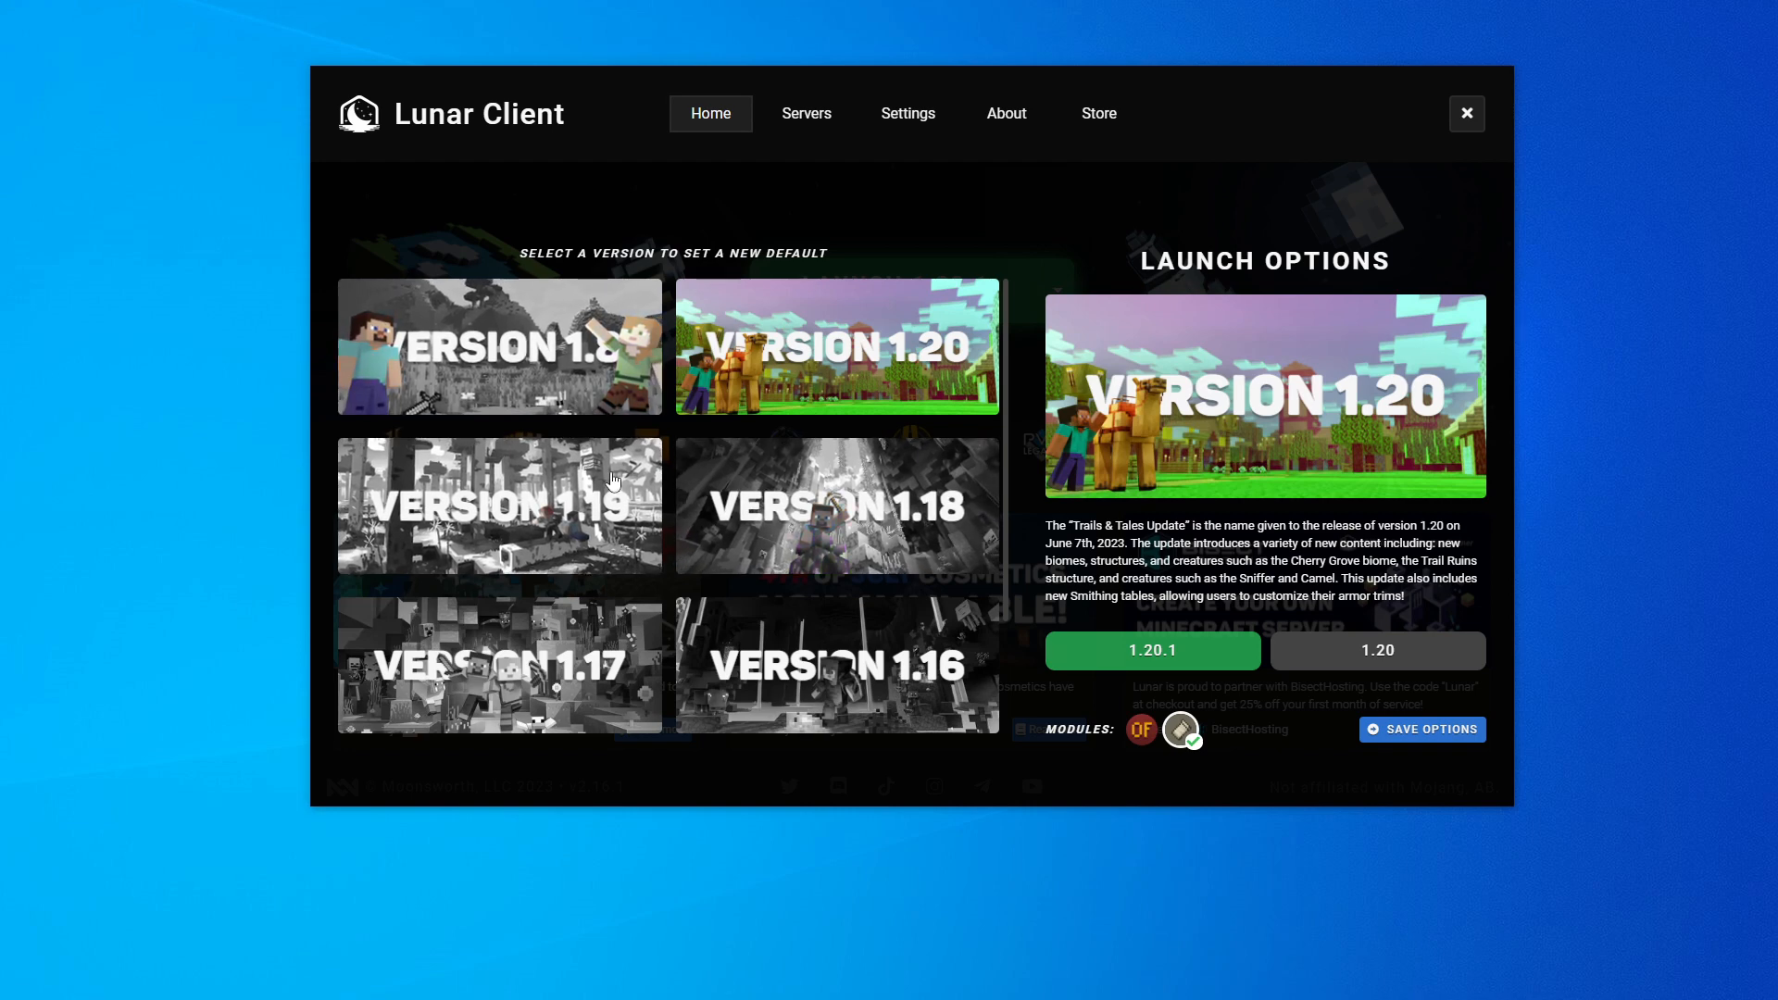
left_click(498, 504)
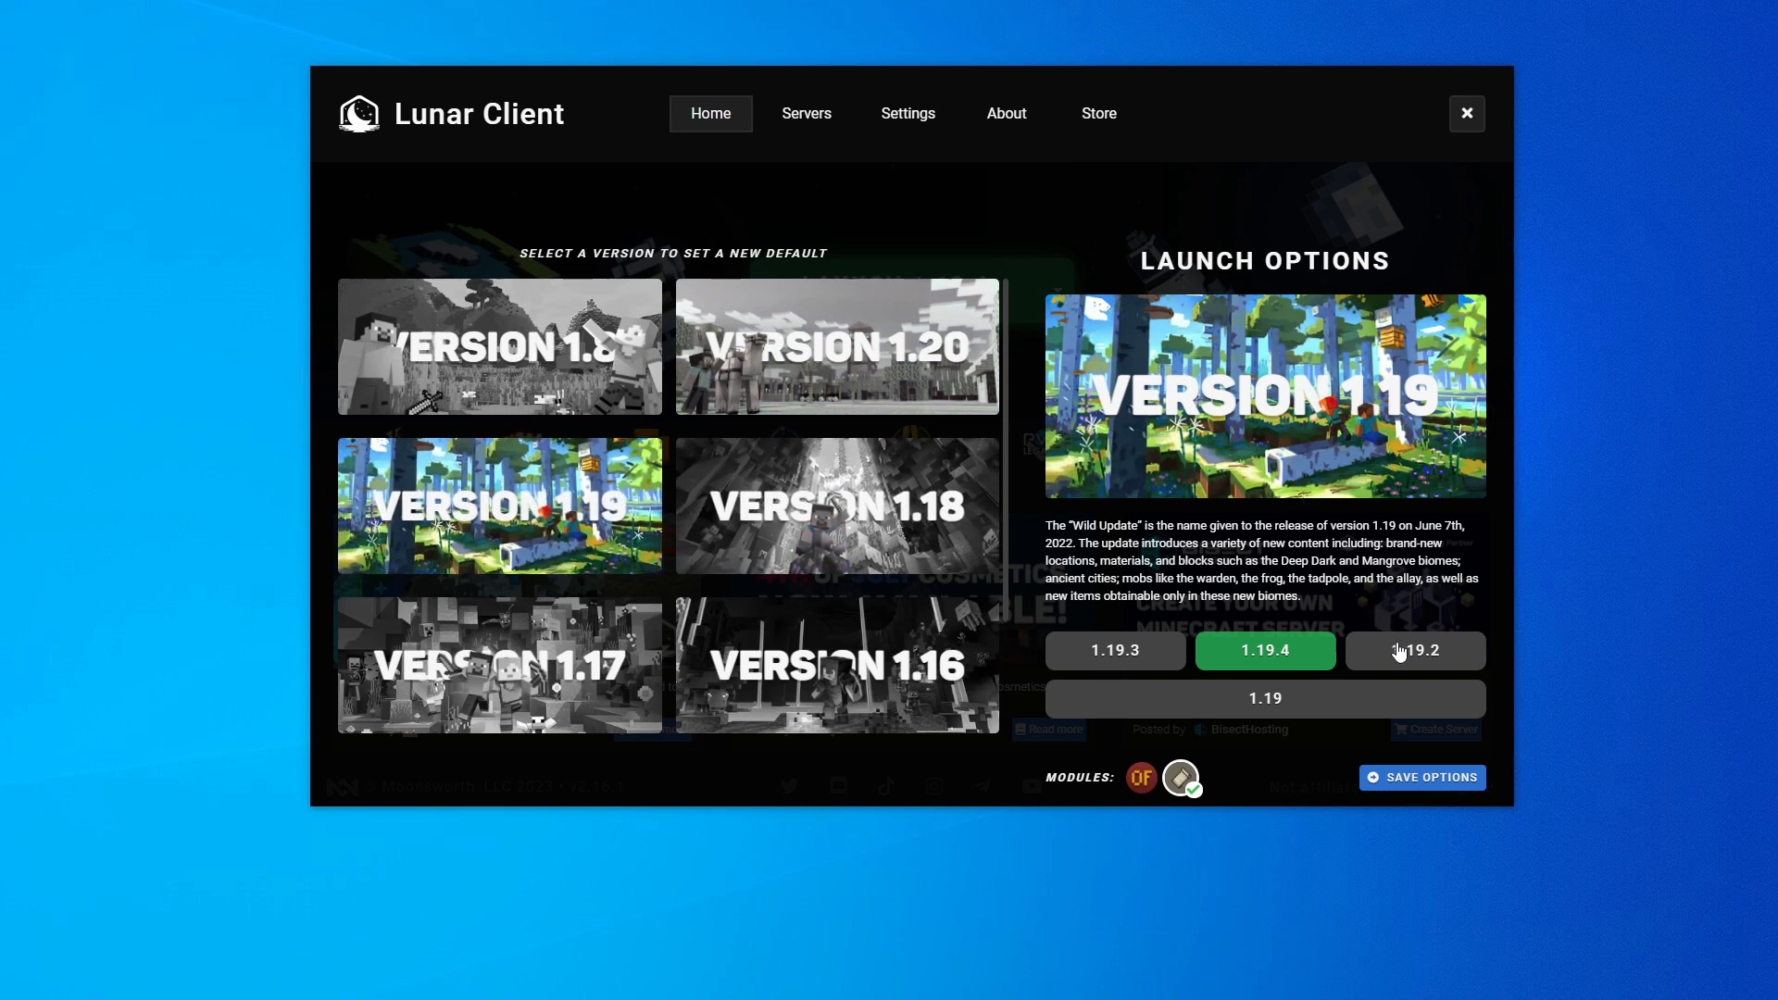
Step: Select build 1.19.2 with Sodium kept checked and save the options to start updating
left_click(1413, 650)
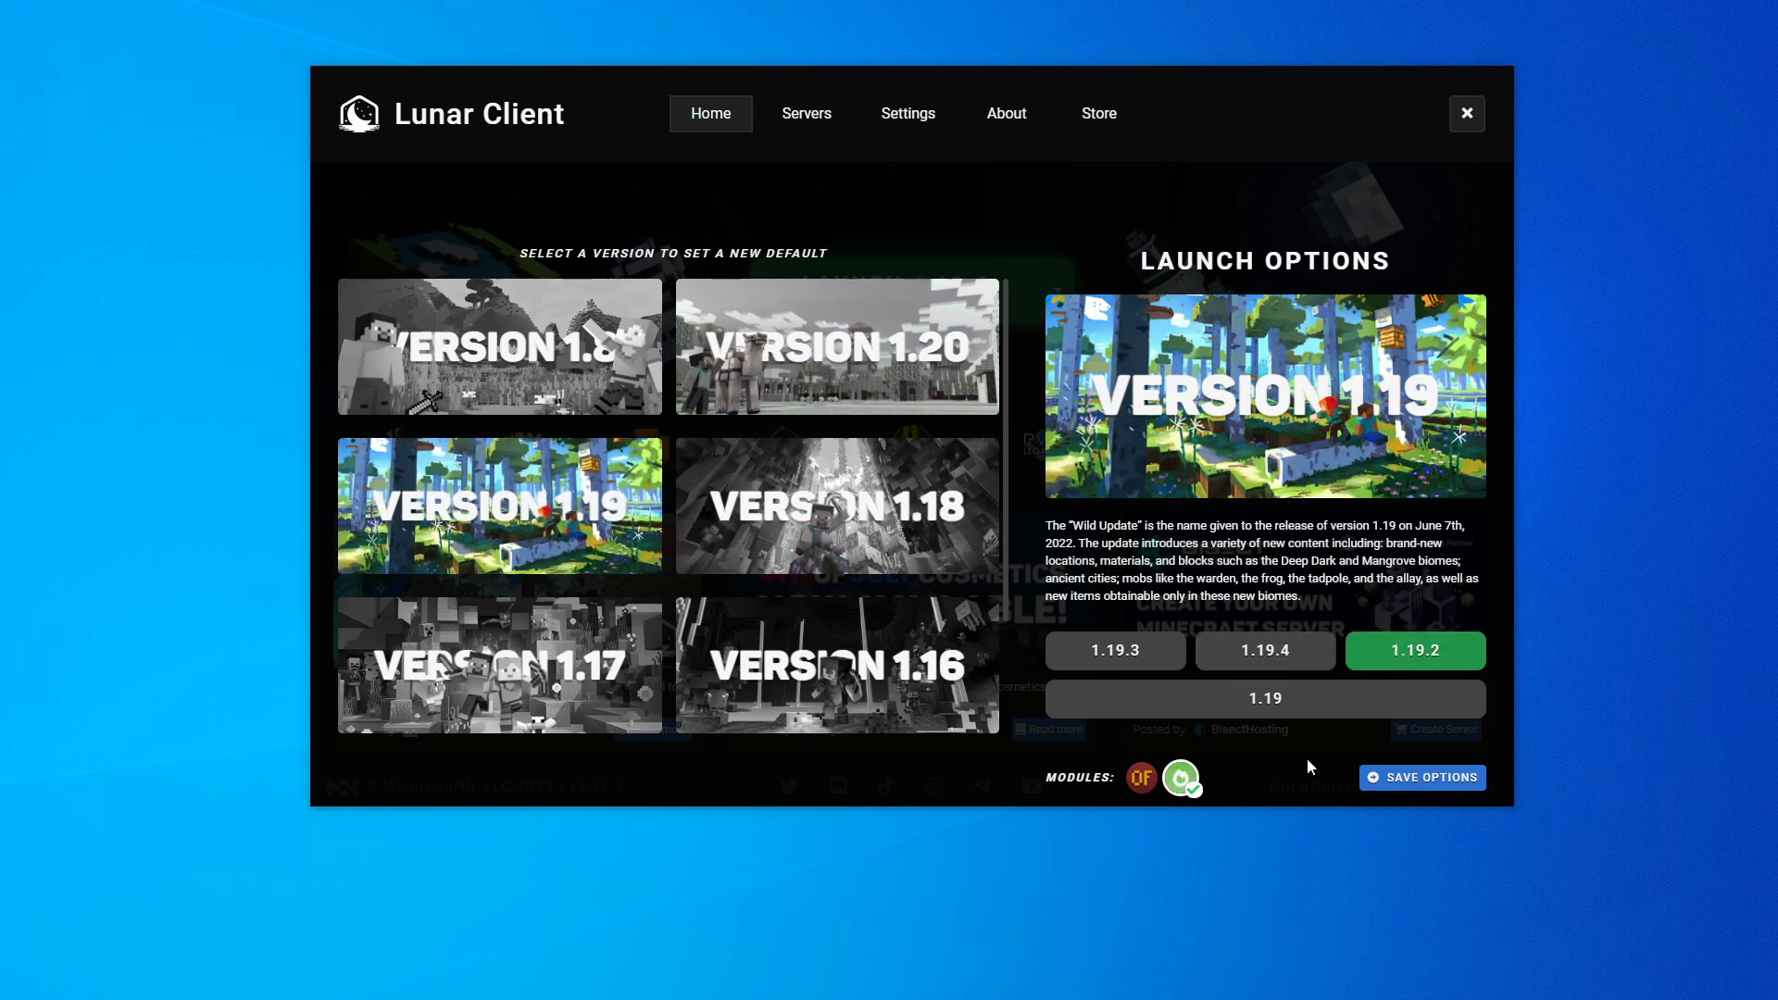
mouse_move(1142, 778)
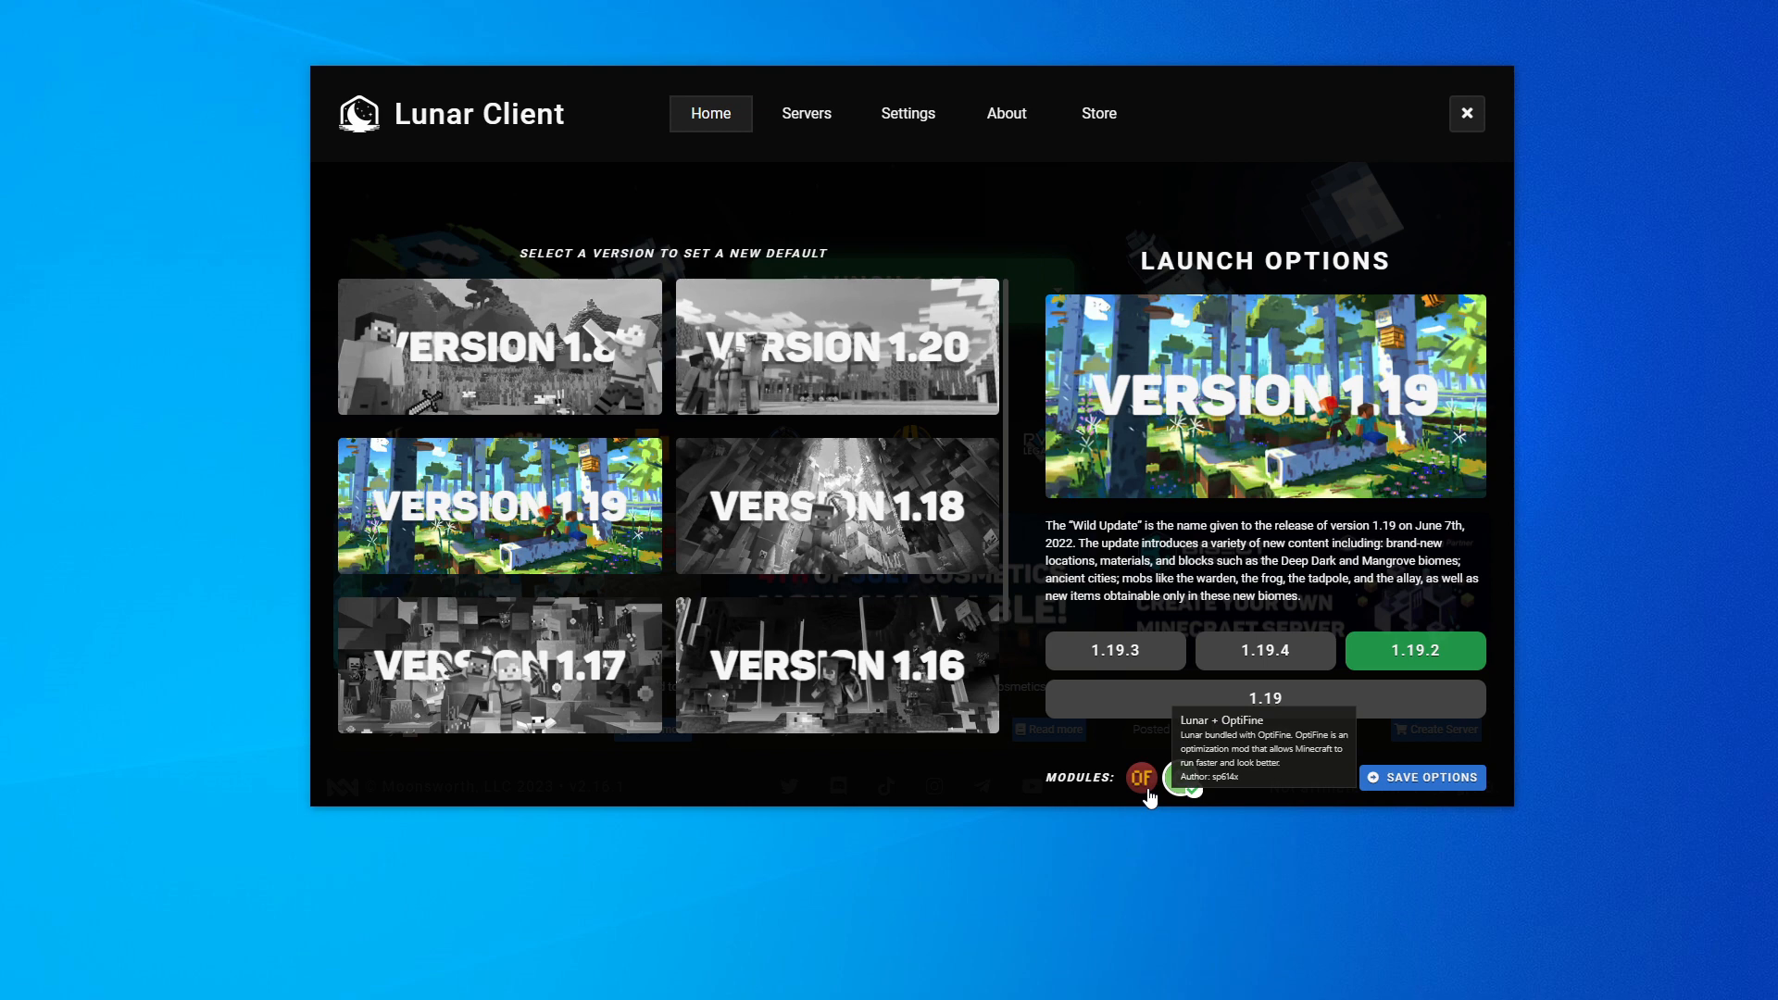
mouse_move(1184, 780)
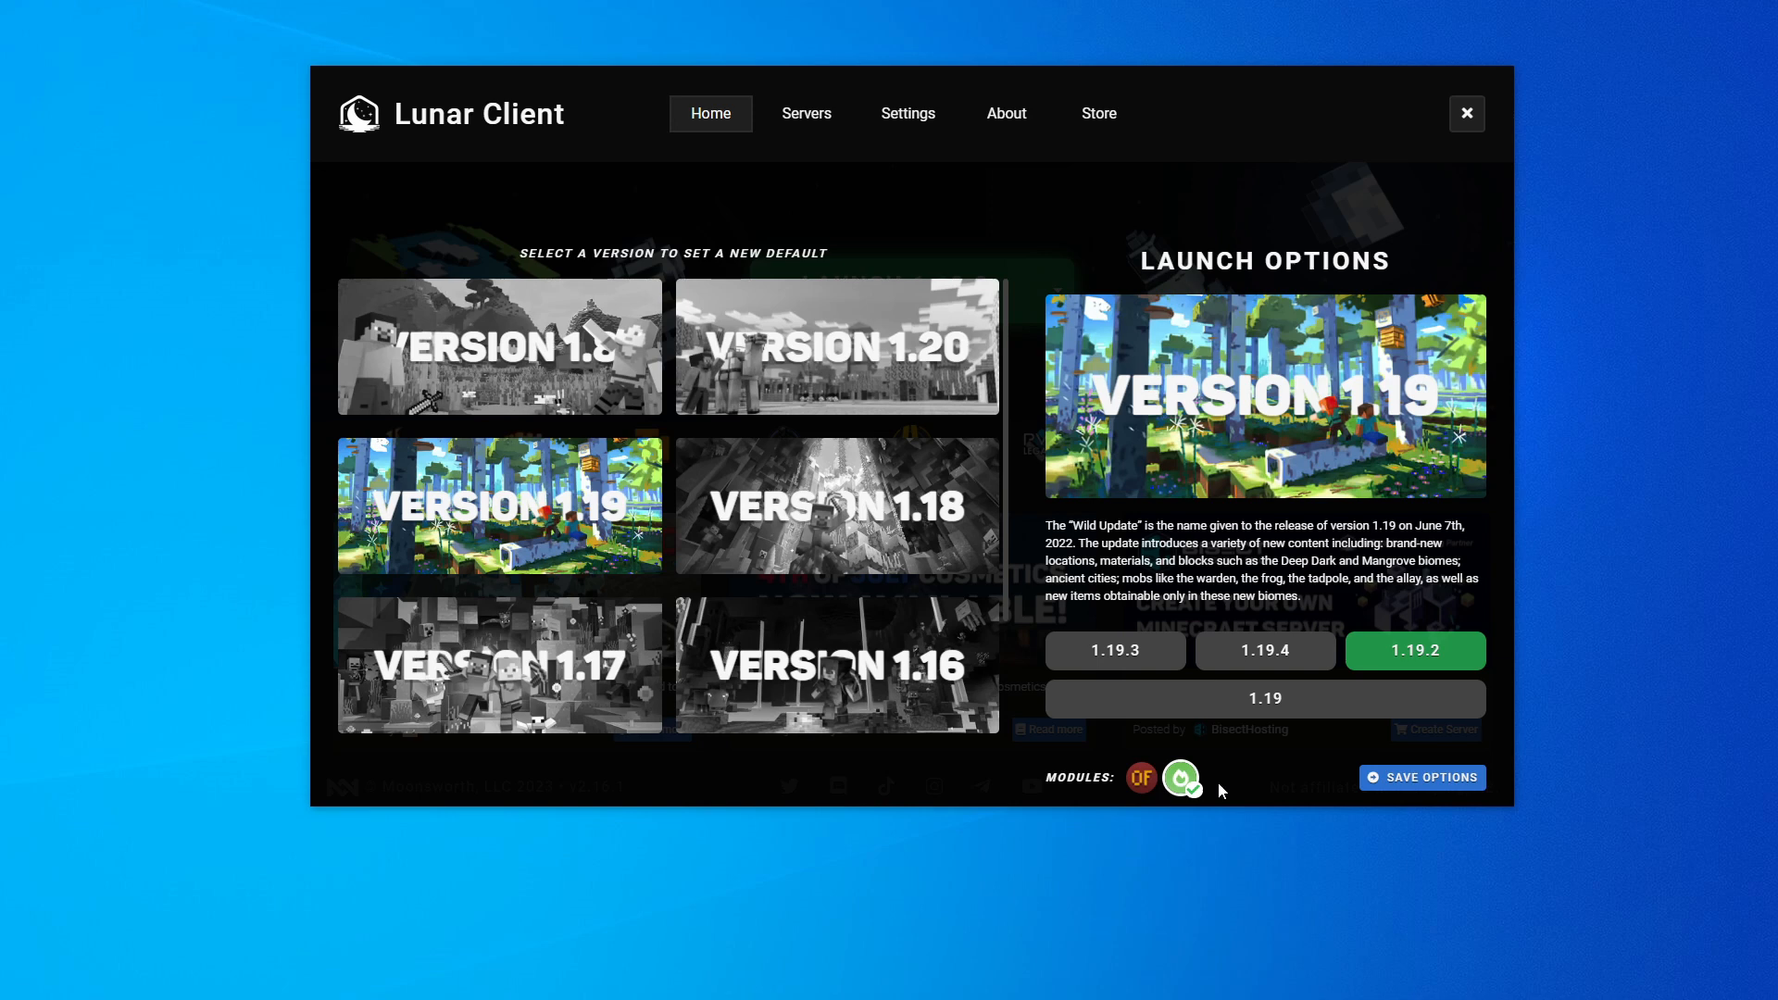
mouse_move(1262, 791)
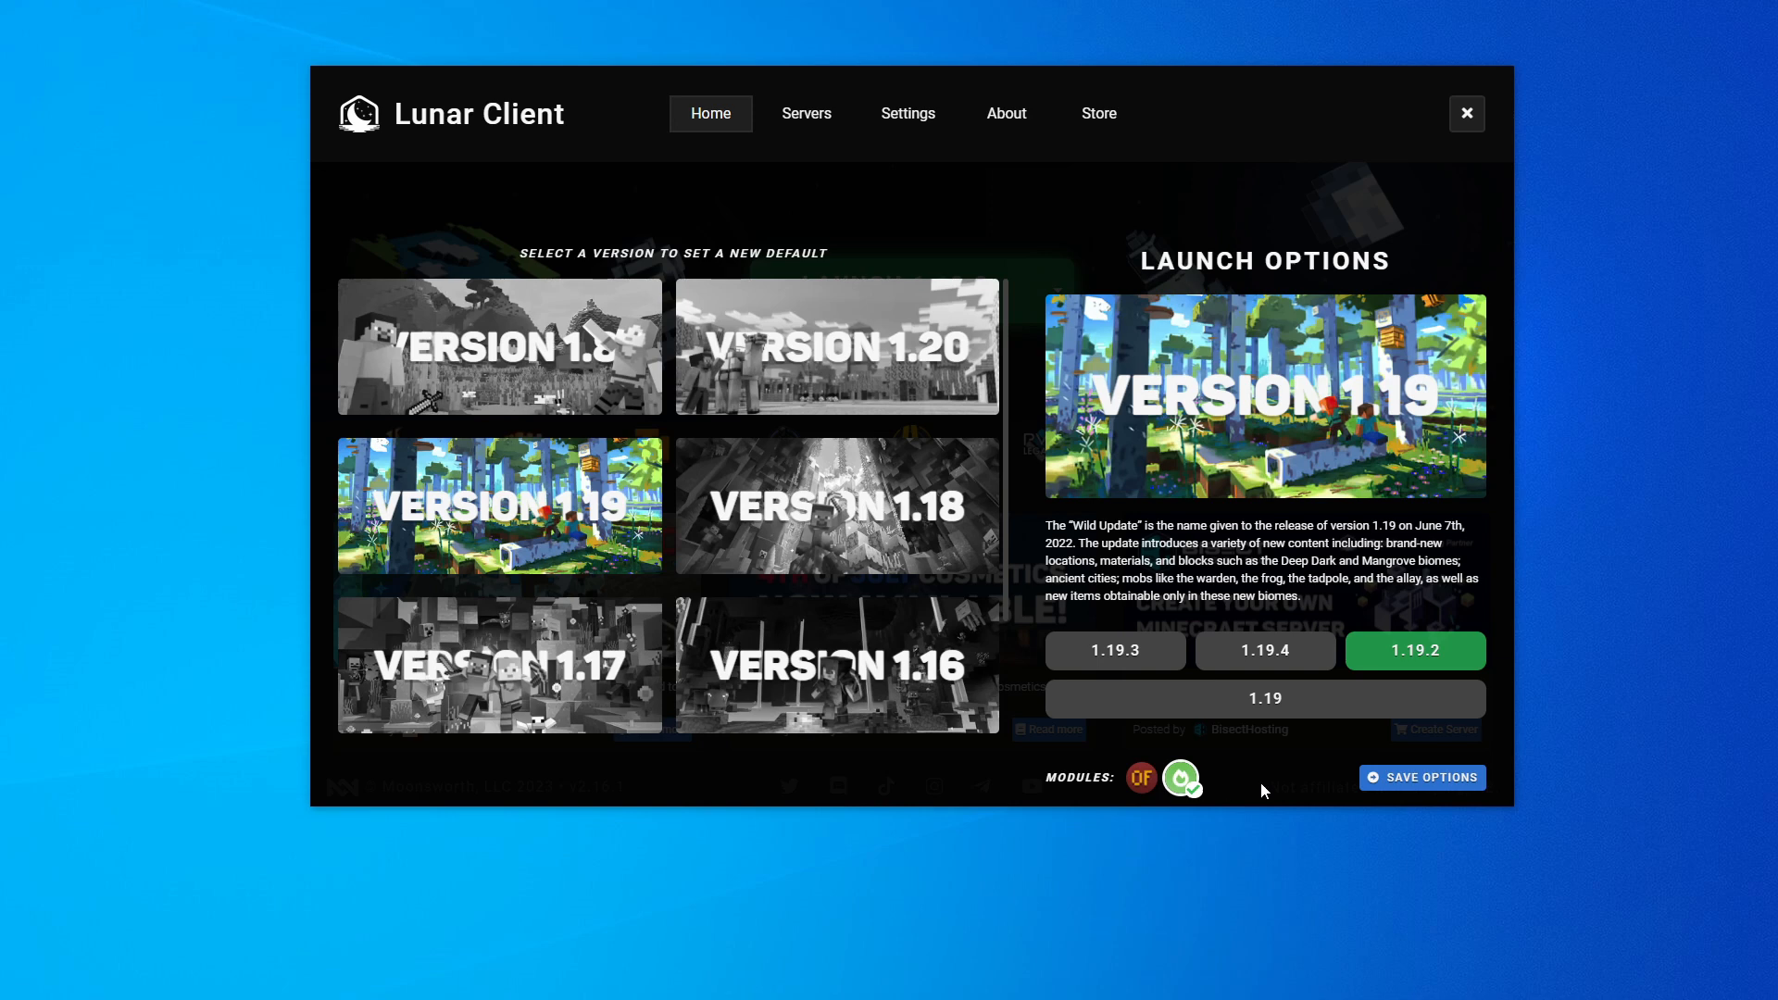
mouse_move(1292, 782)
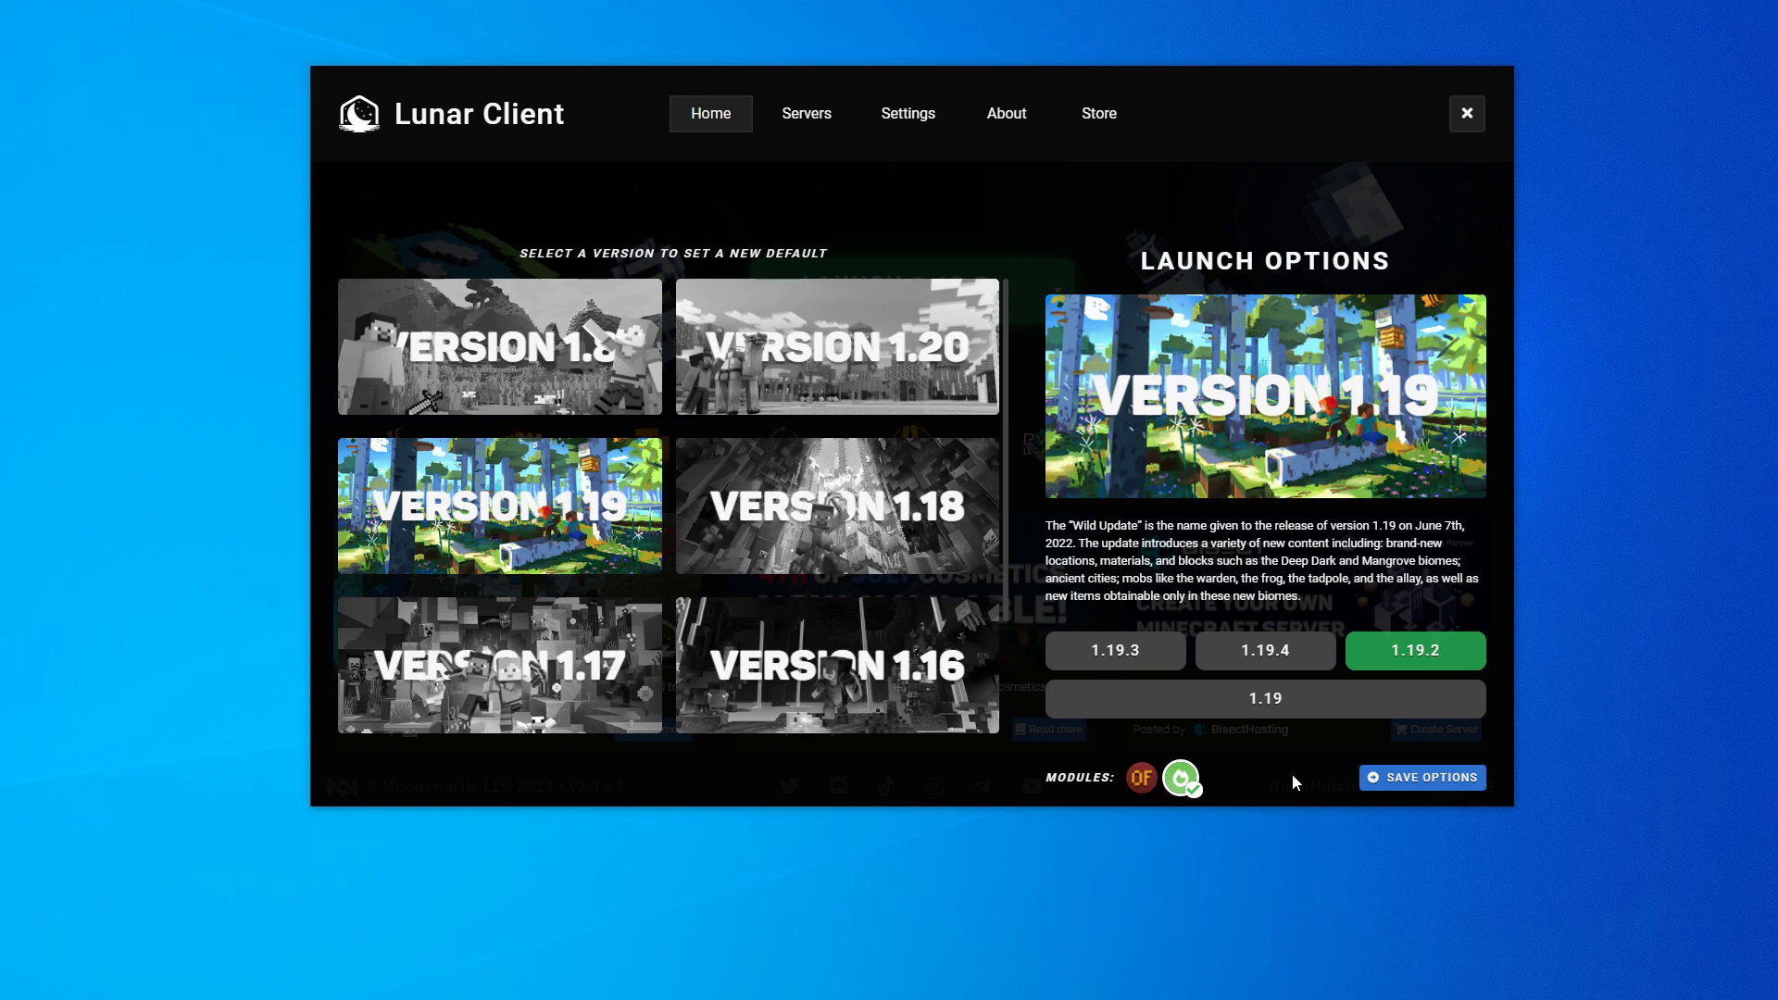
mouse_move(1300, 716)
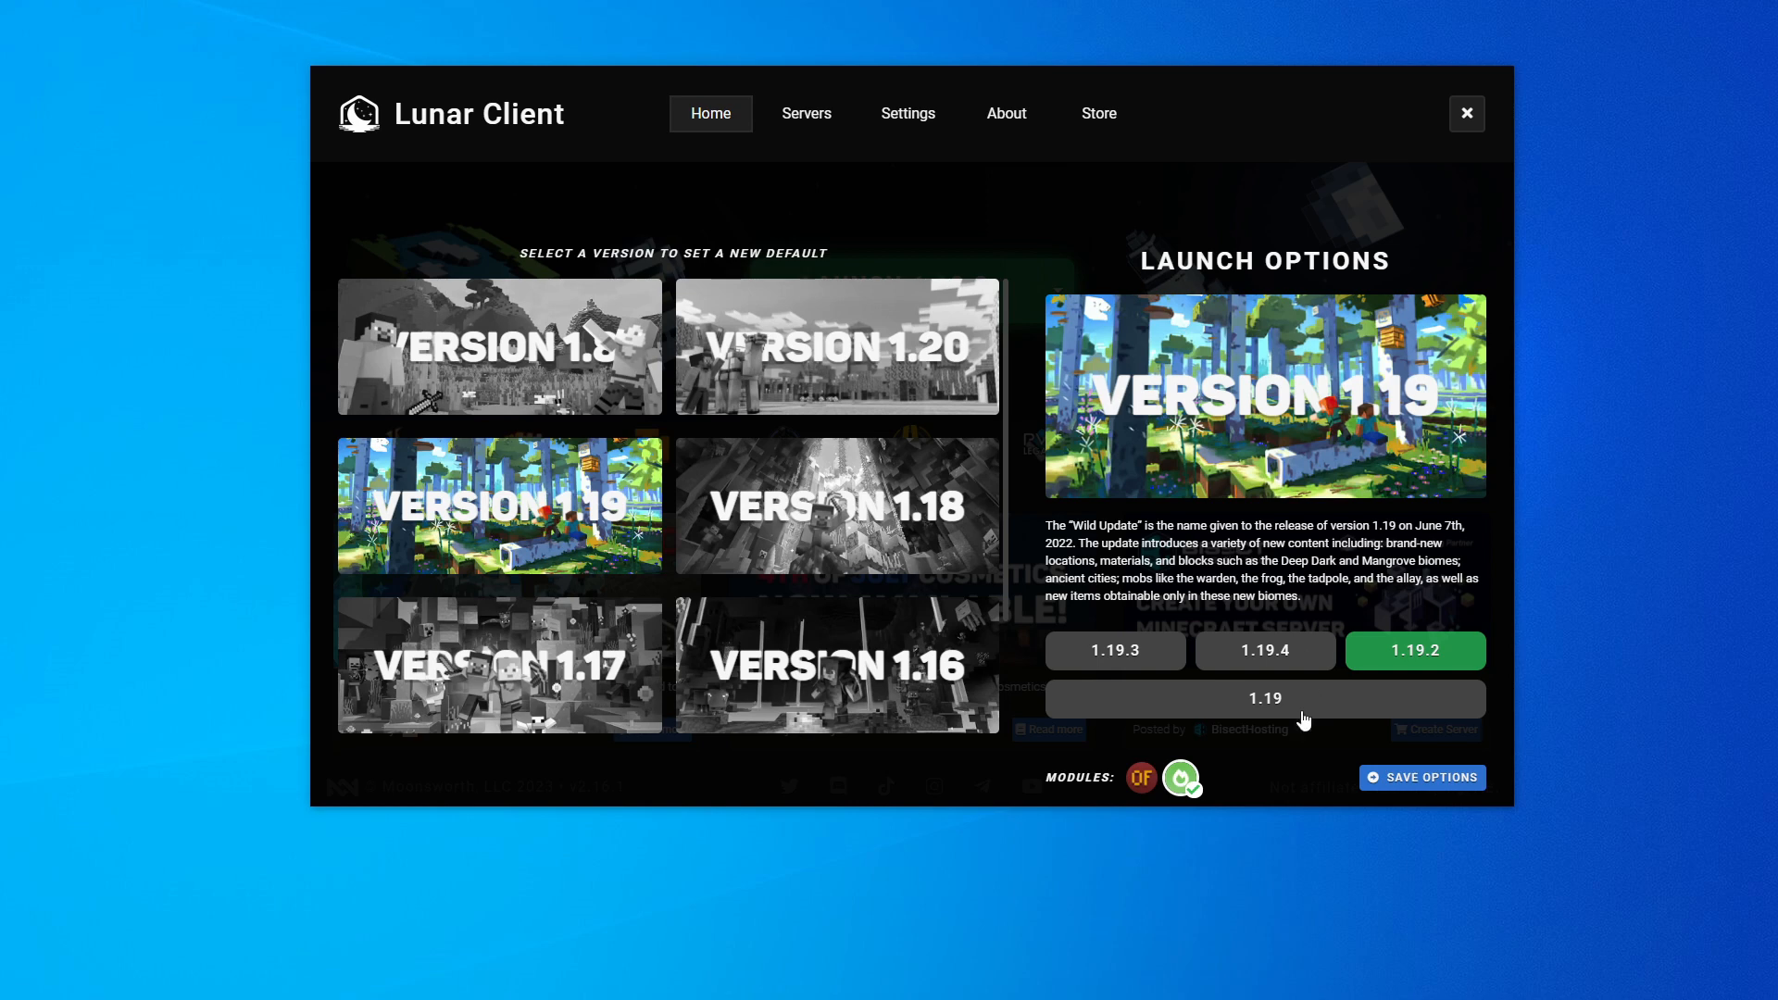
mouse_move(1437, 764)
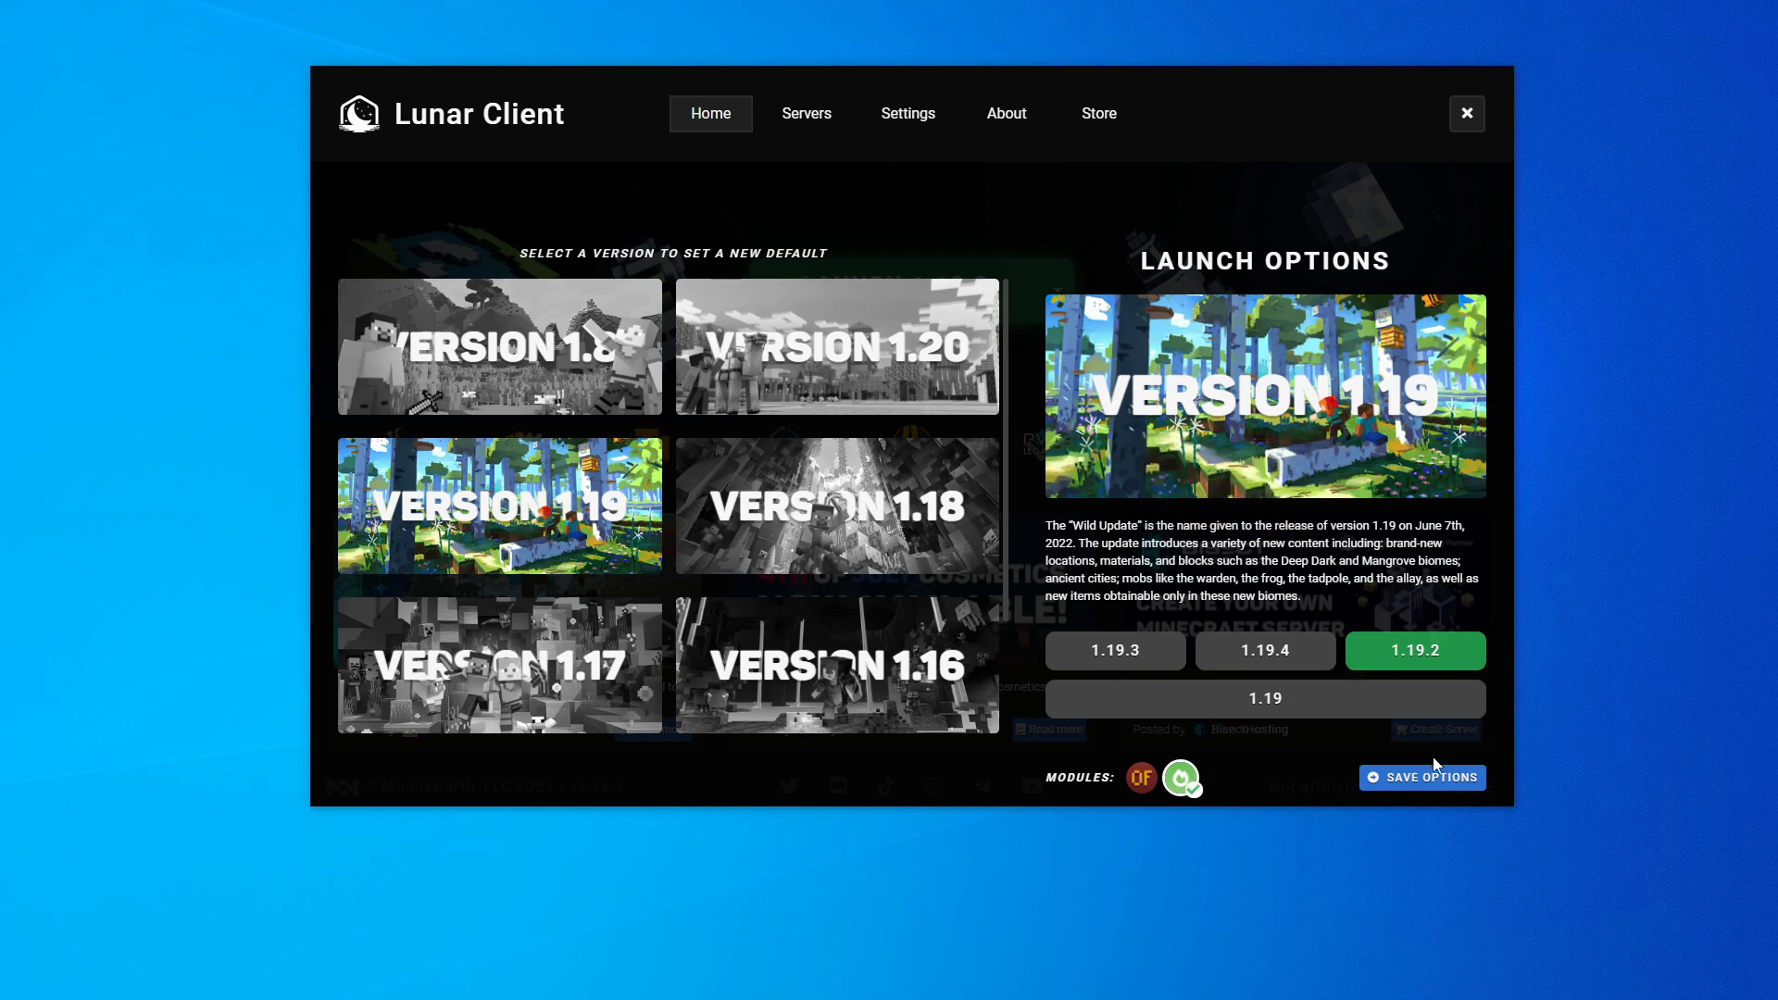
mouse_move(1431, 776)
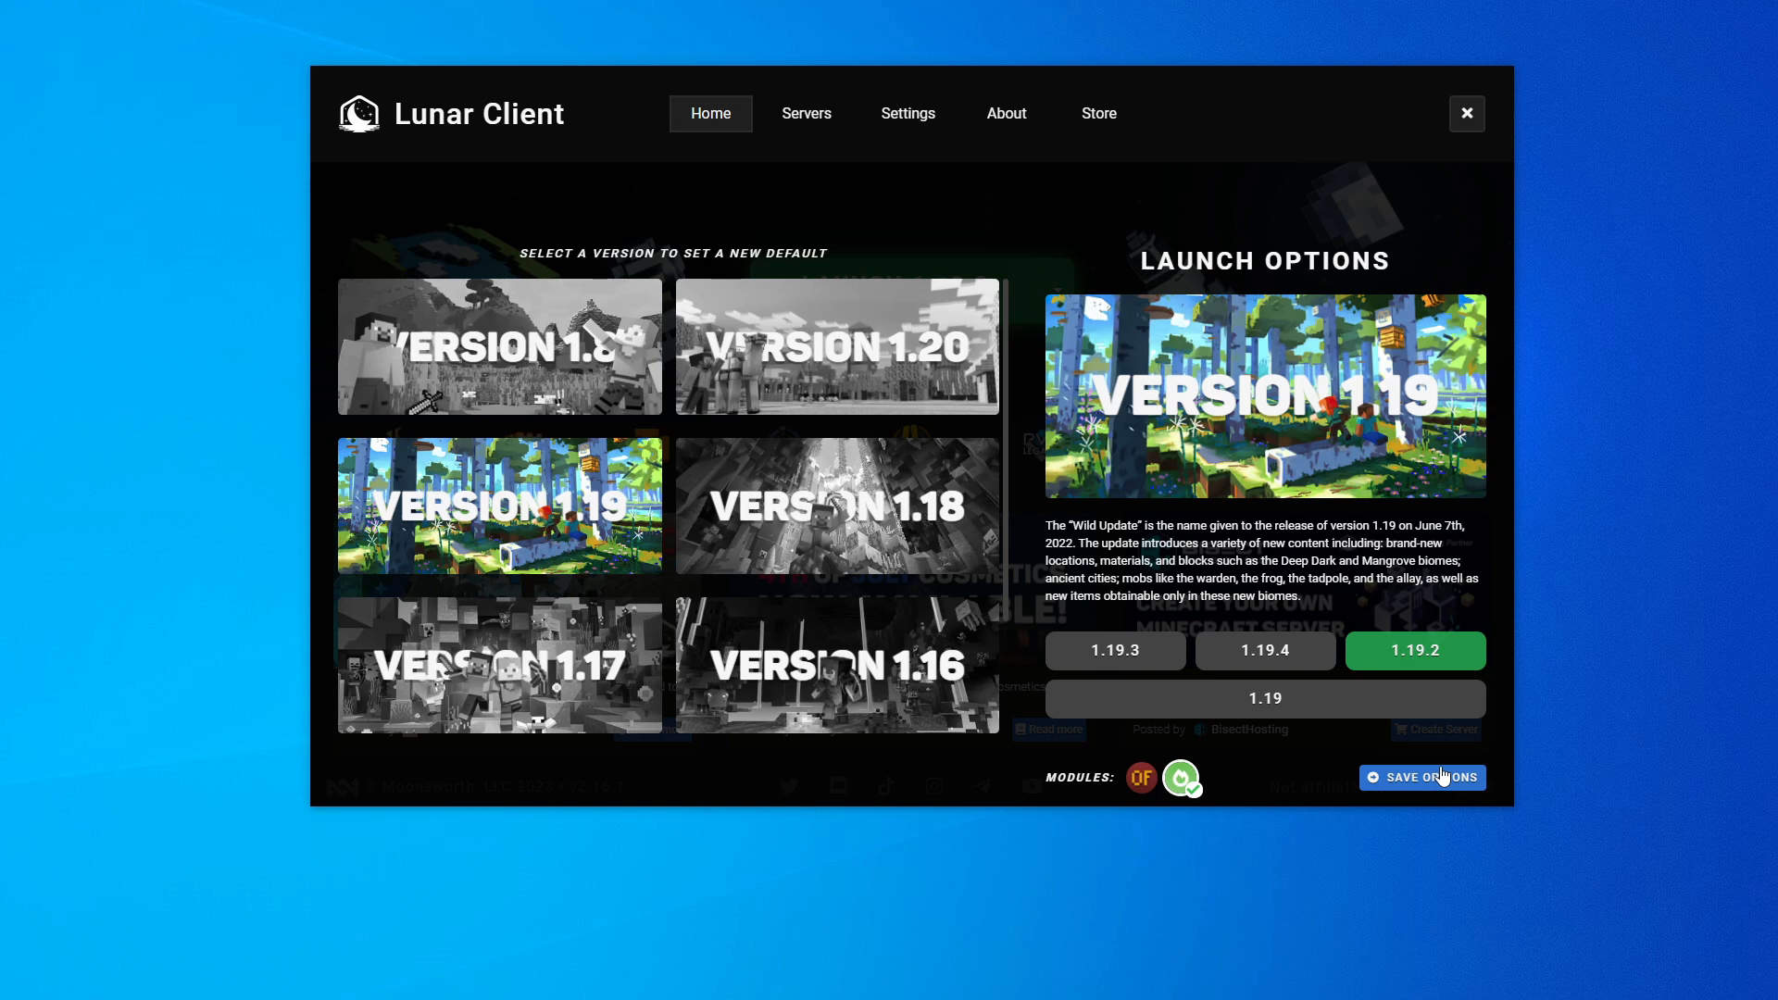
left_click(1420, 776)
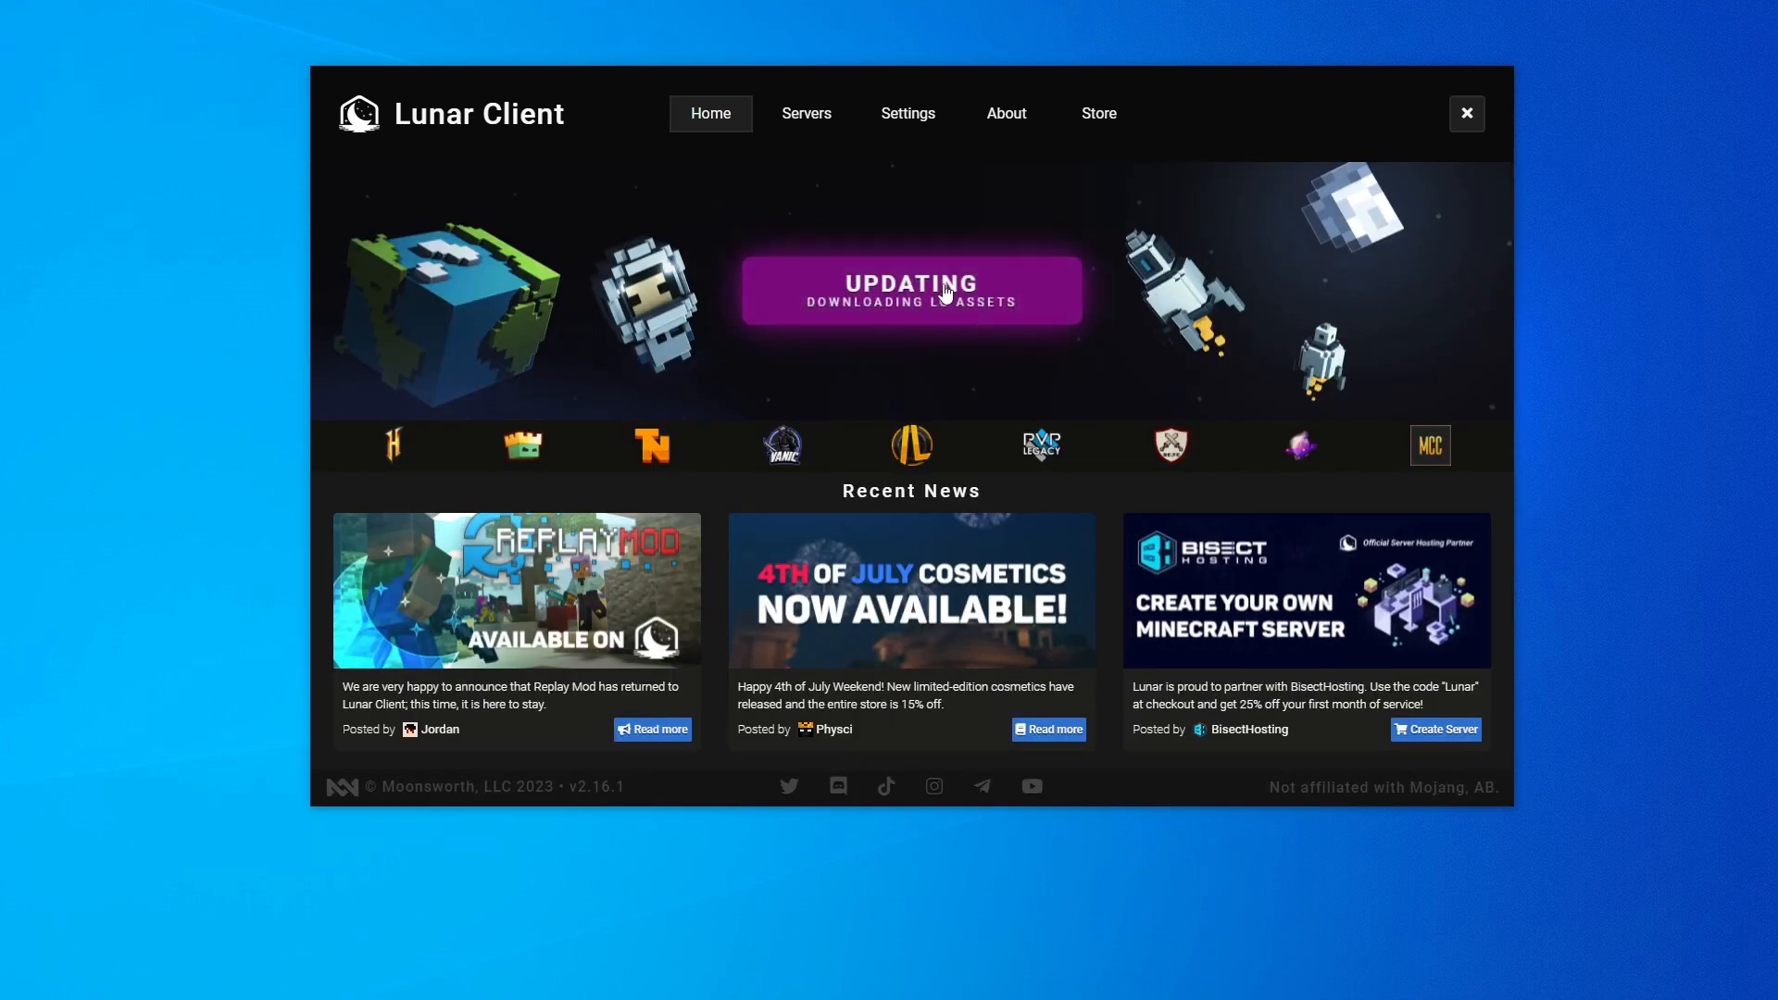